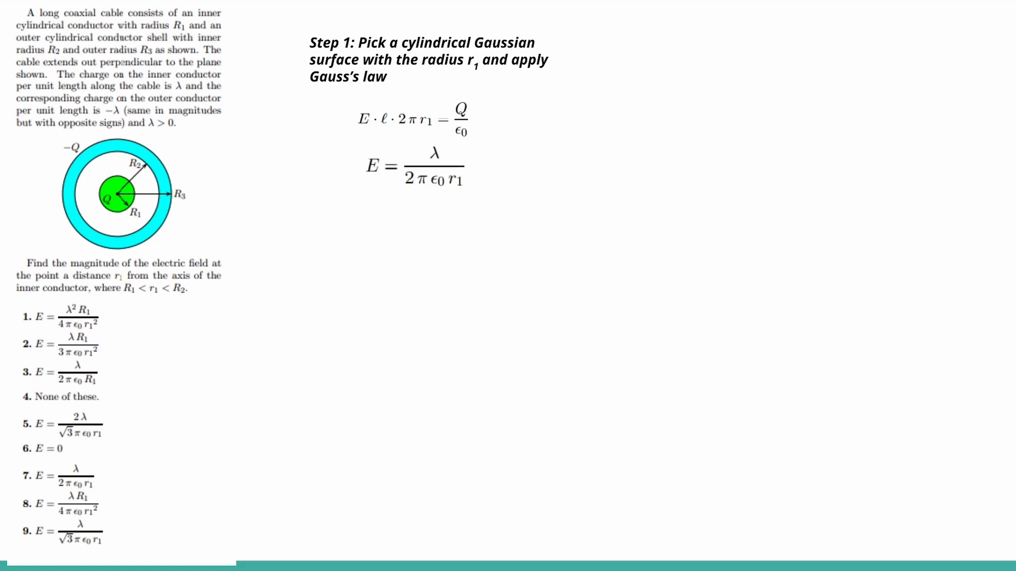
# Step: Draw a box around answer choice 7, E = λ/(2π ε0 r1), on the slide
pyautogui.click(55, 475)
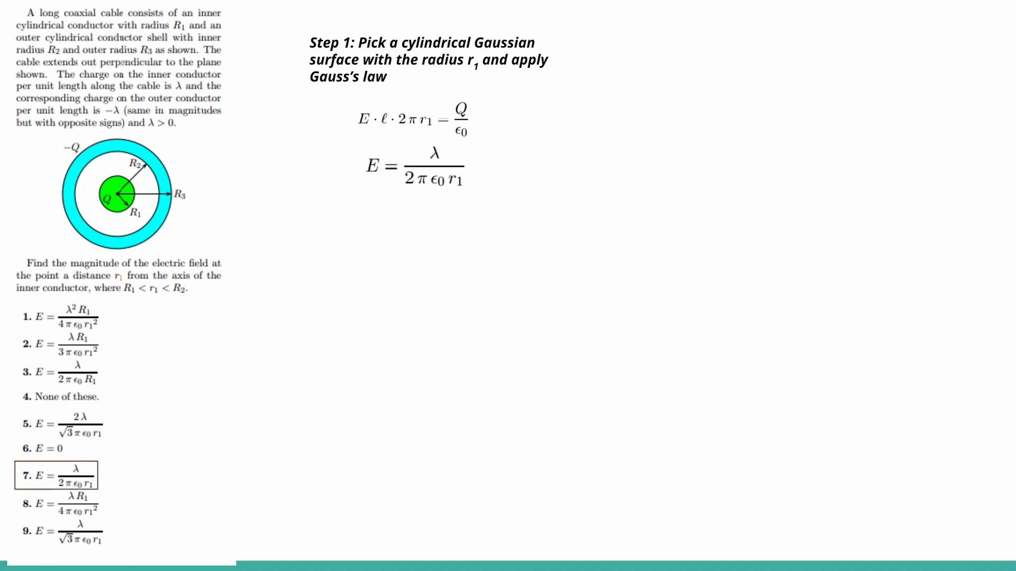